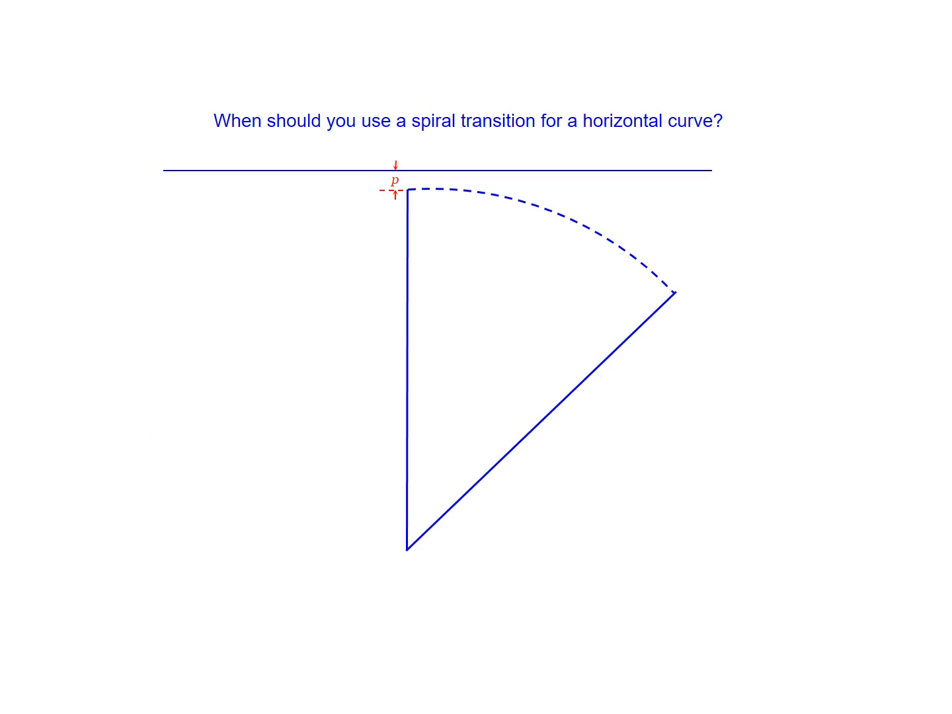
- Advance to the AASHTO maximum-radius tables for mph/feet and km/h/meters design speeds
key("Right")
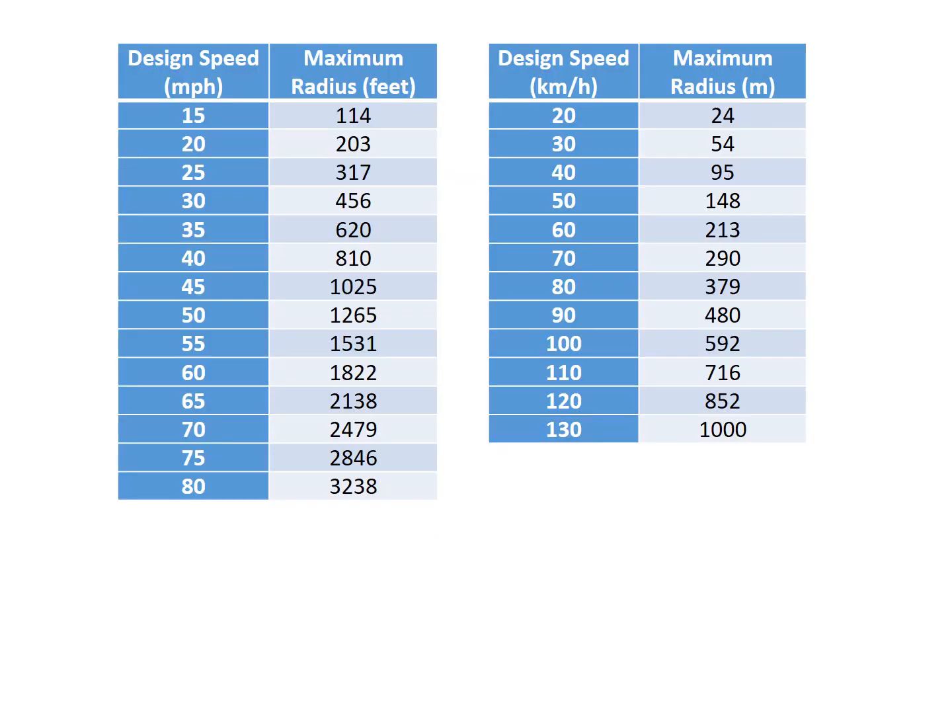